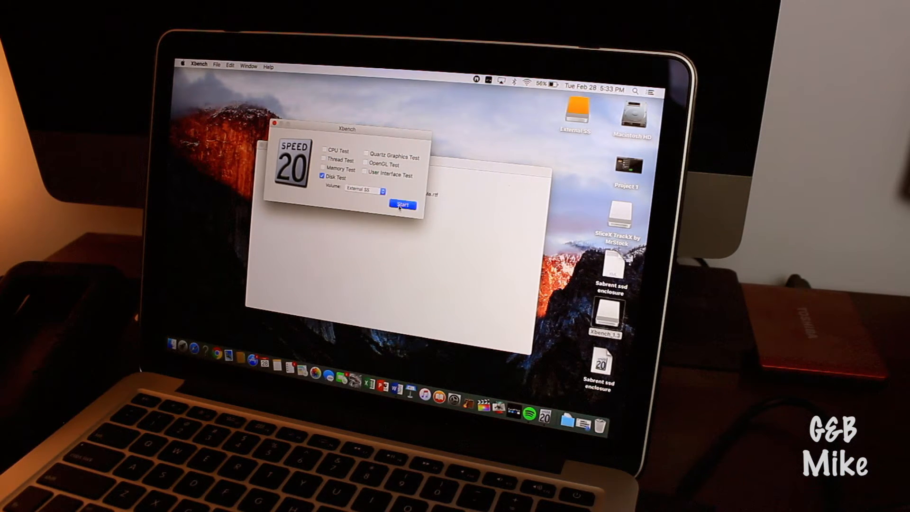
- Start the disk test run on the External SSD volume
click(401, 205)
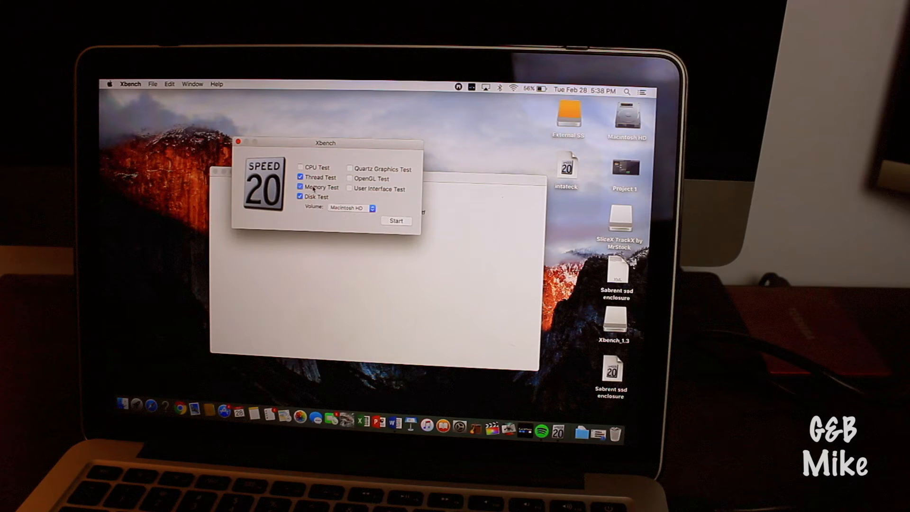
- Choose External SSD as the target volume for the disk-only test
click(351, 208)
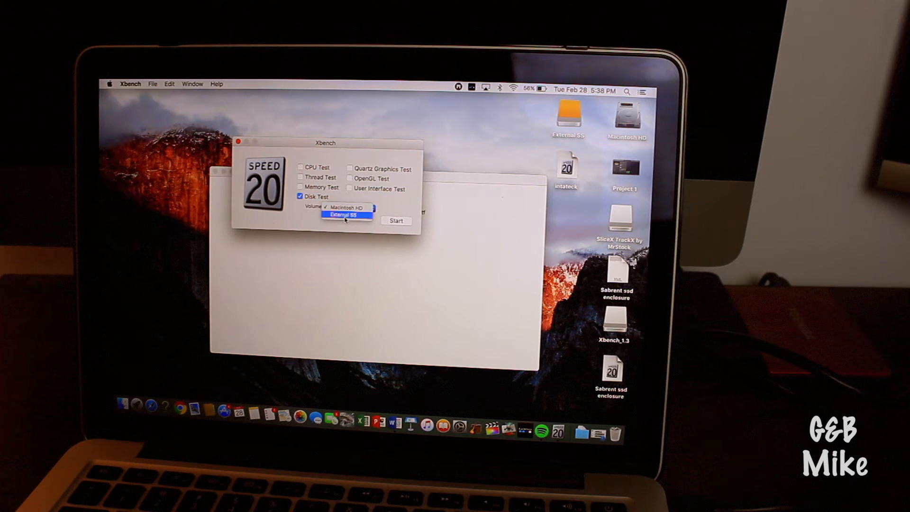
click(345, 215)
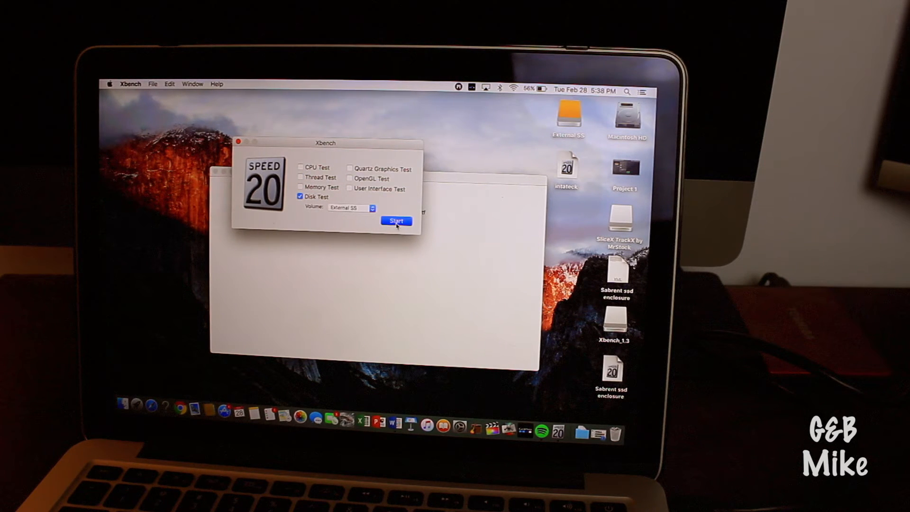